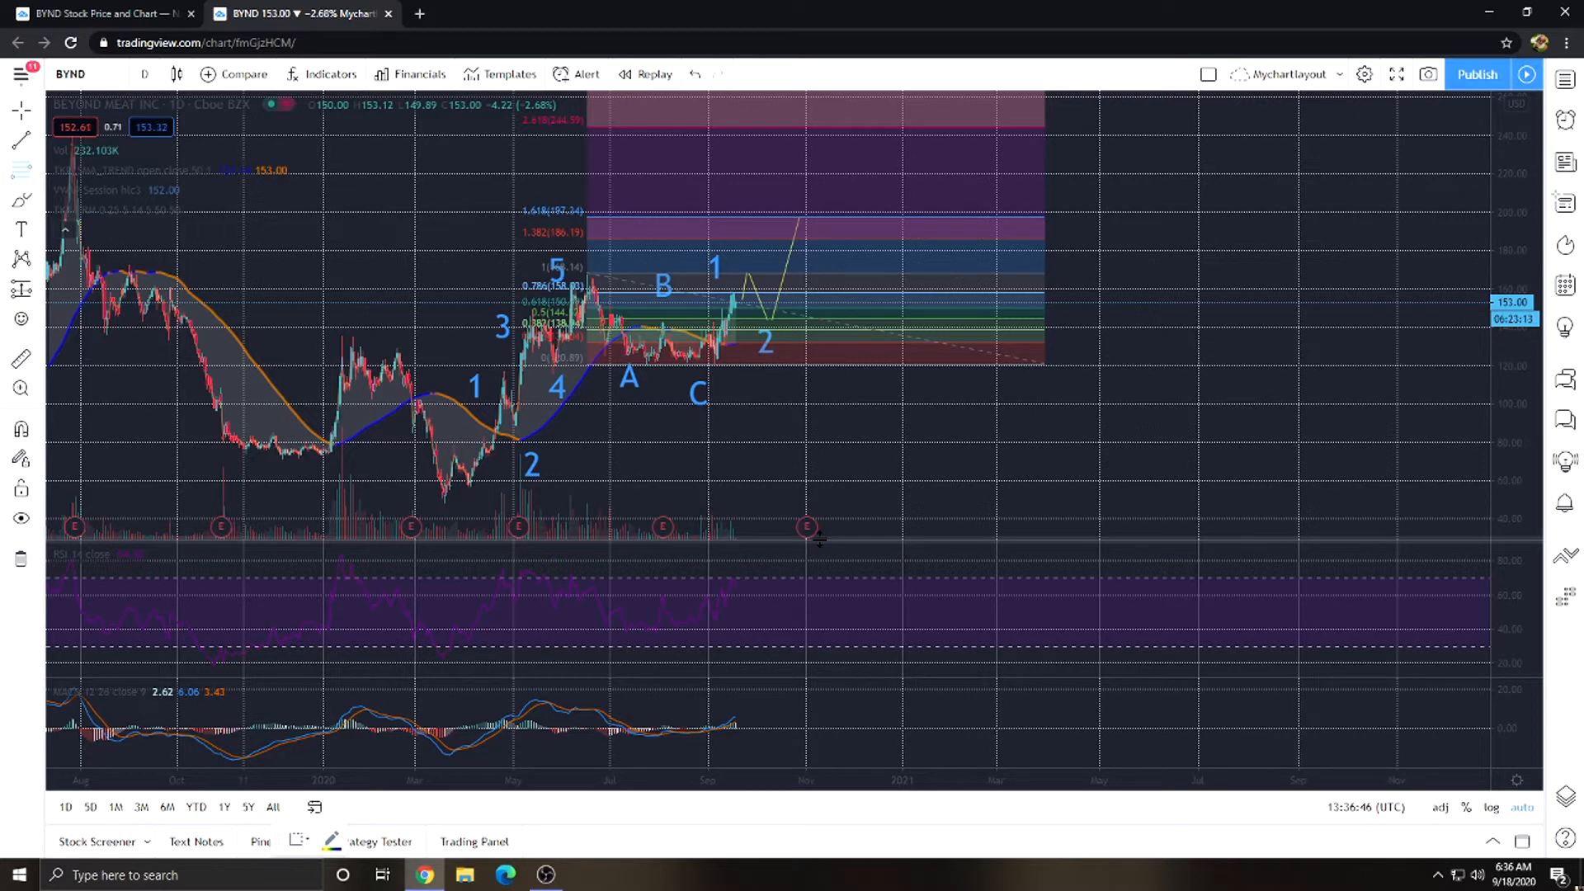
mouse_move(521, 498)
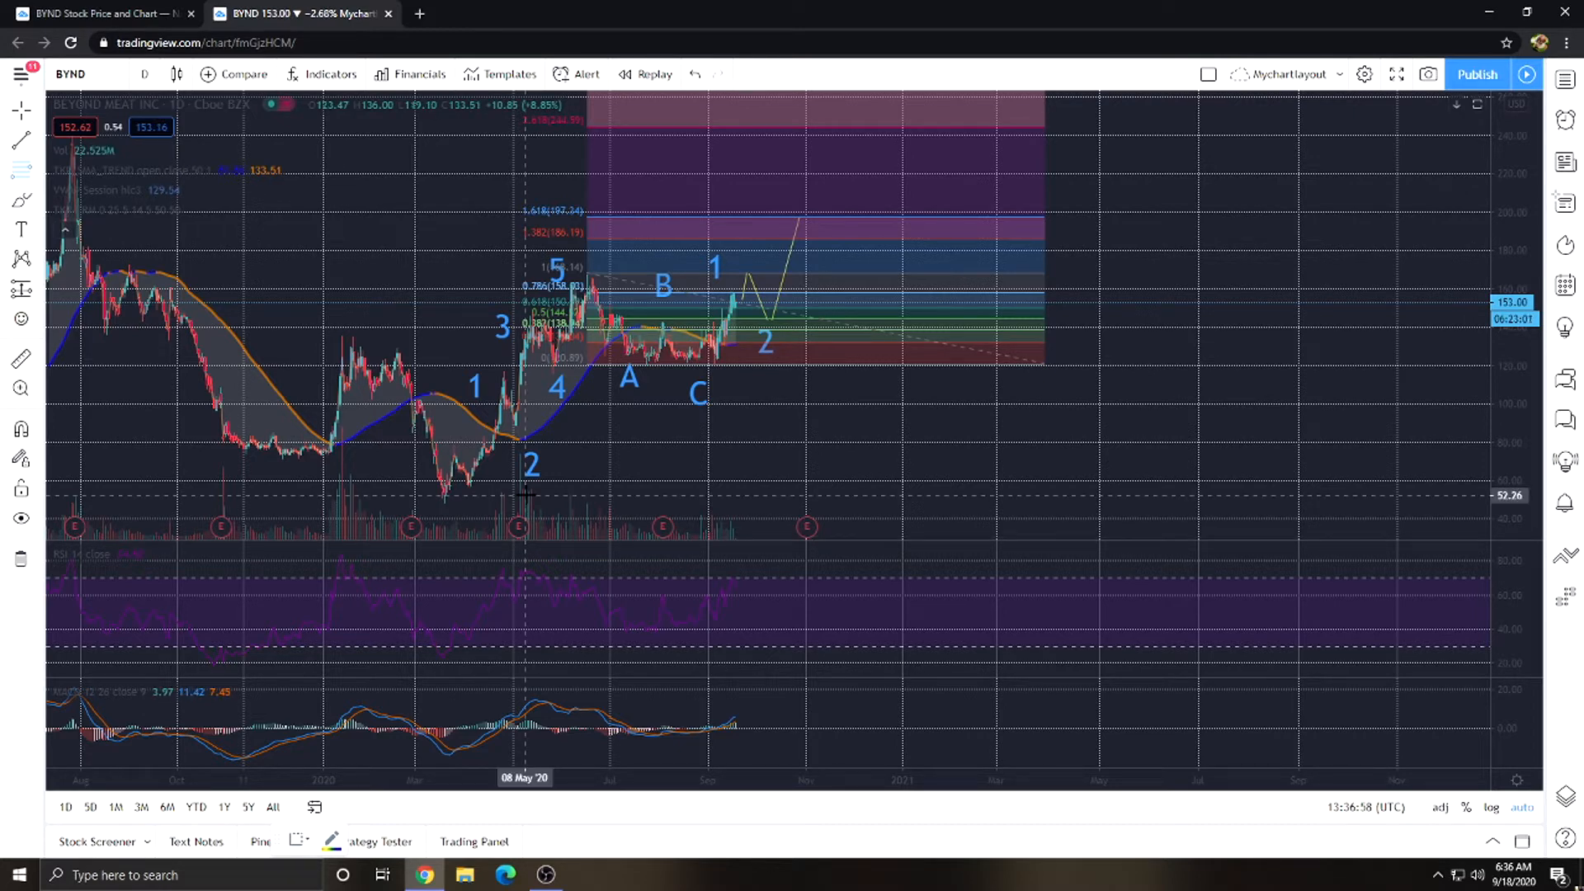
mouse_move(451, 495)
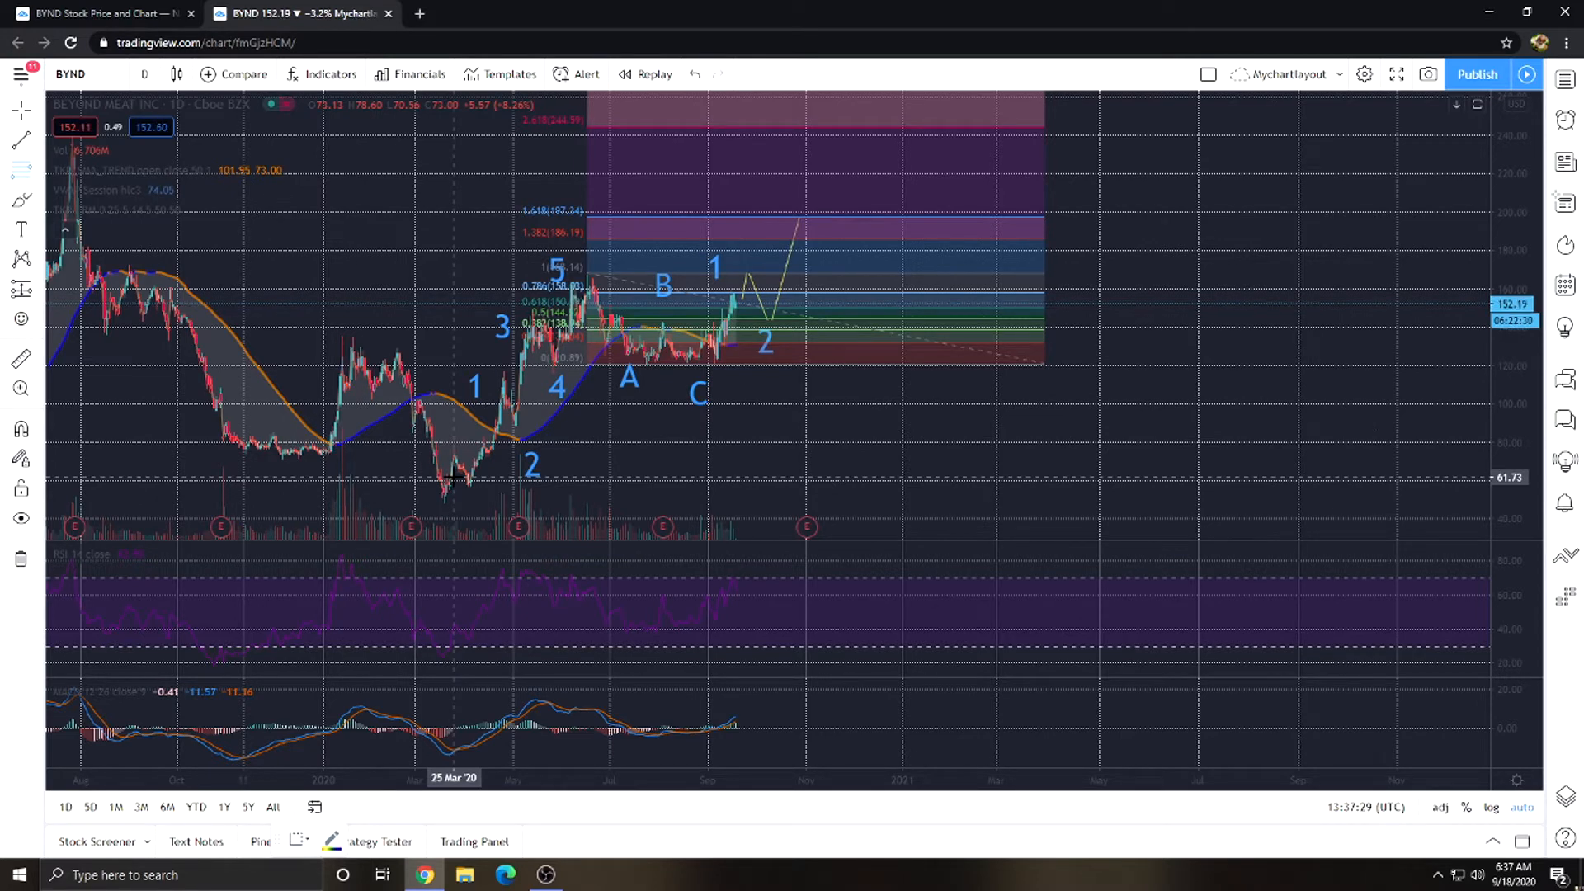
mouse_move(521, 422)
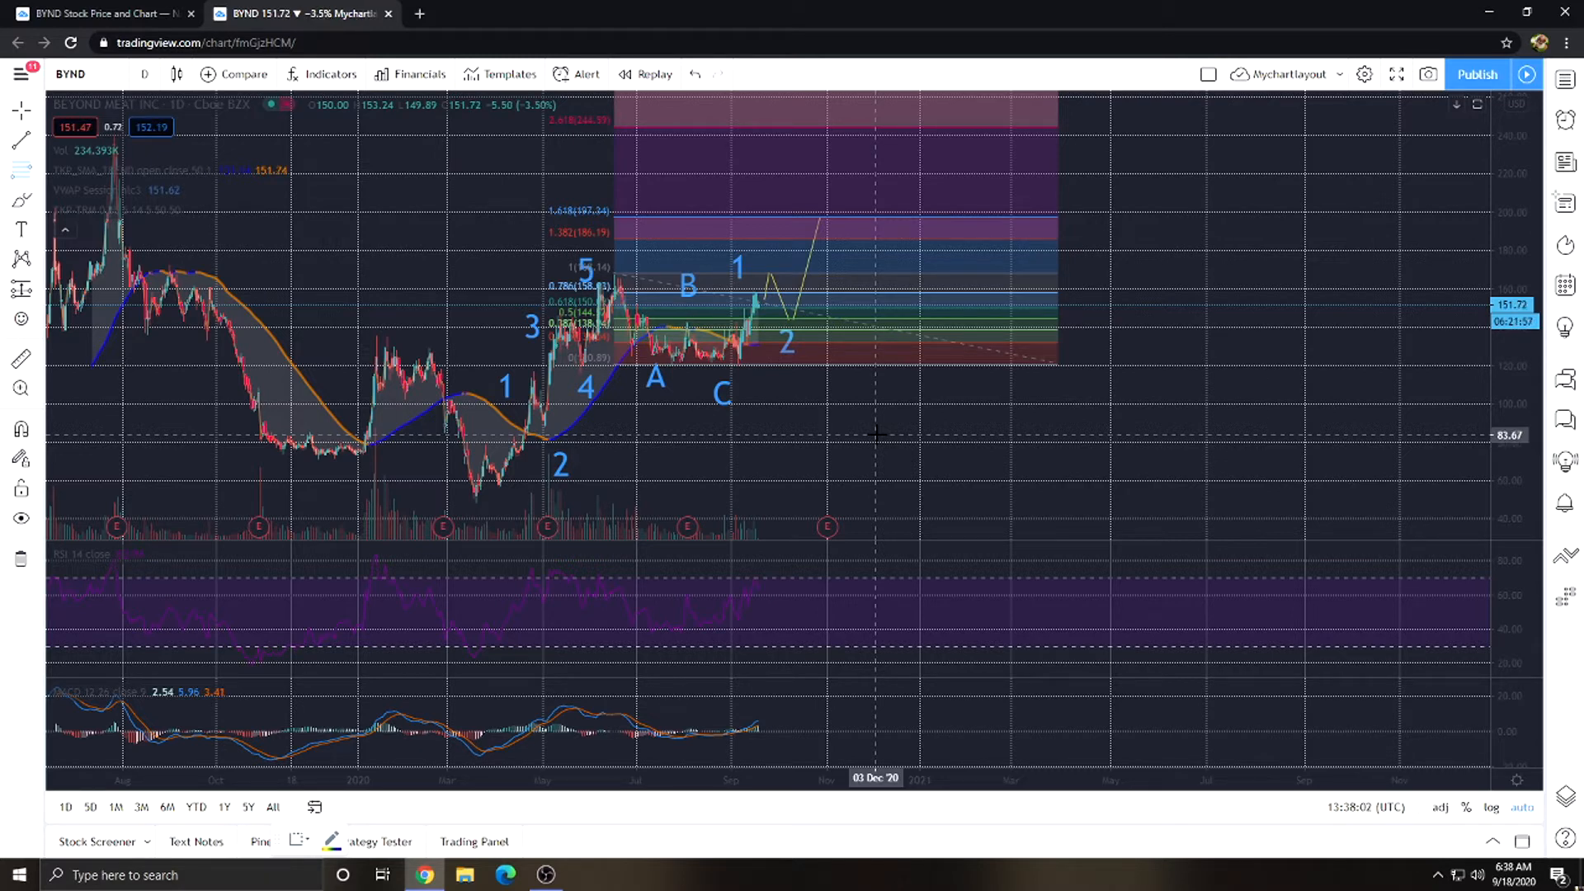
mouse_move(679, 455)
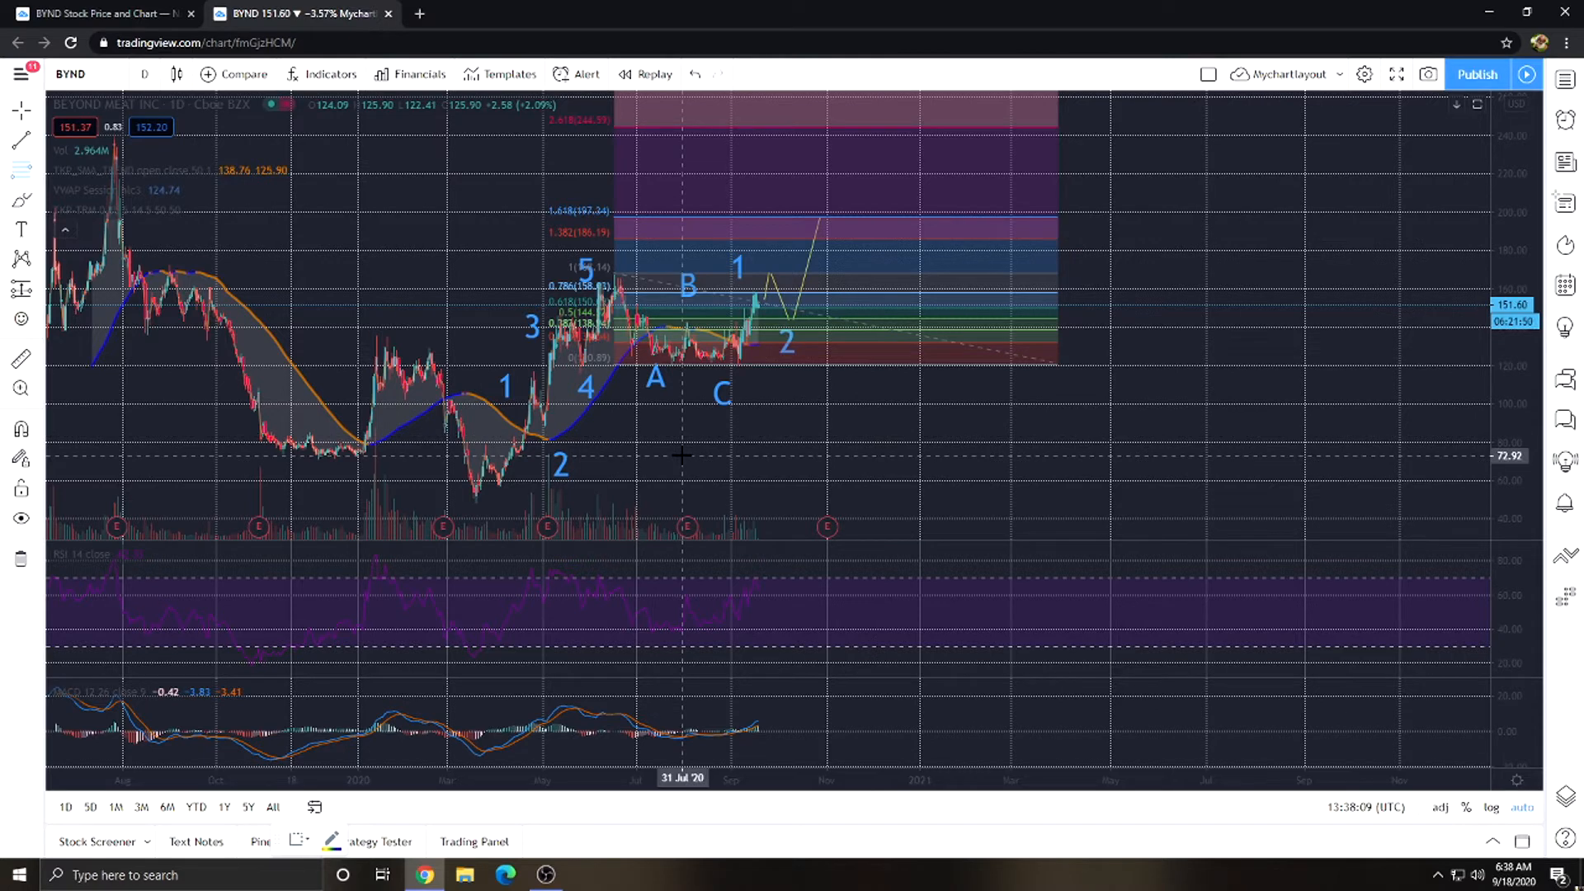
mouse_move(525, 472)
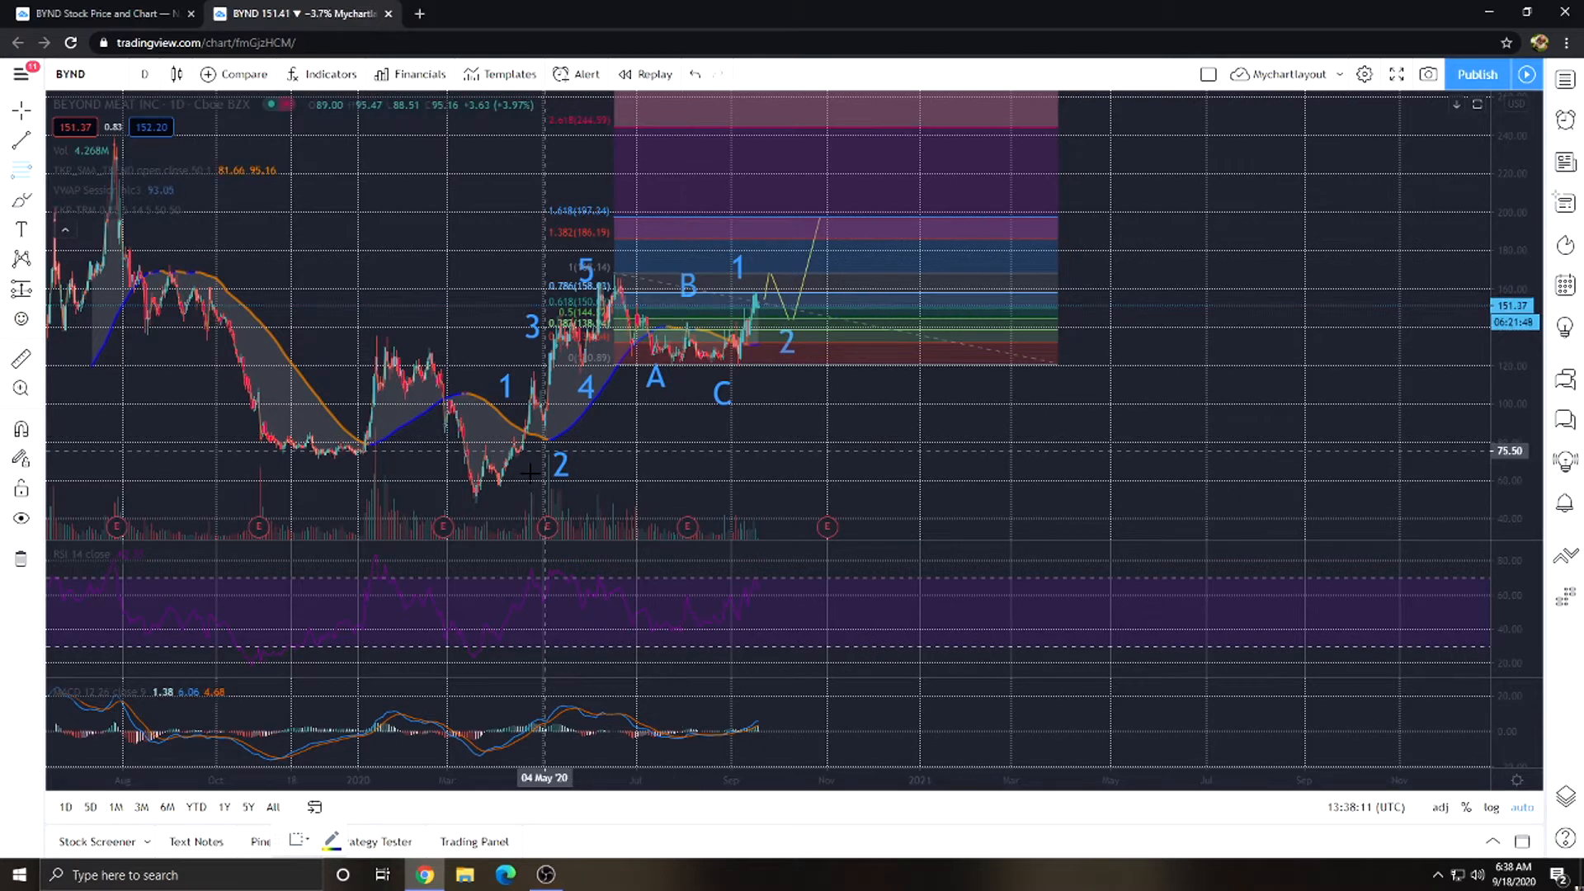
mouse_move(337, 452)
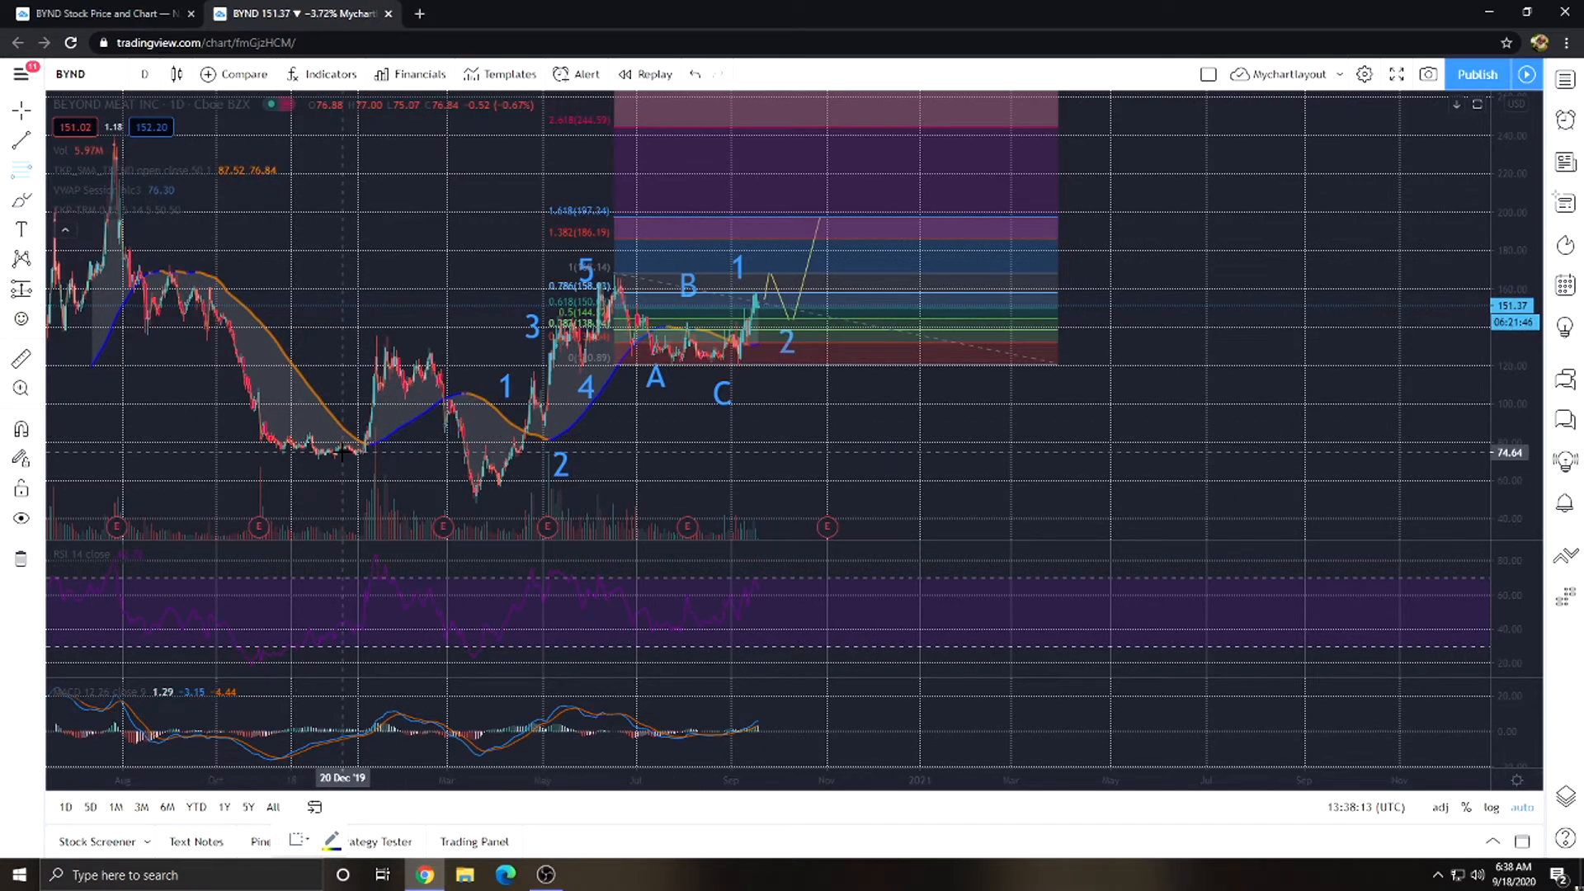
mouse_move(475, 498)
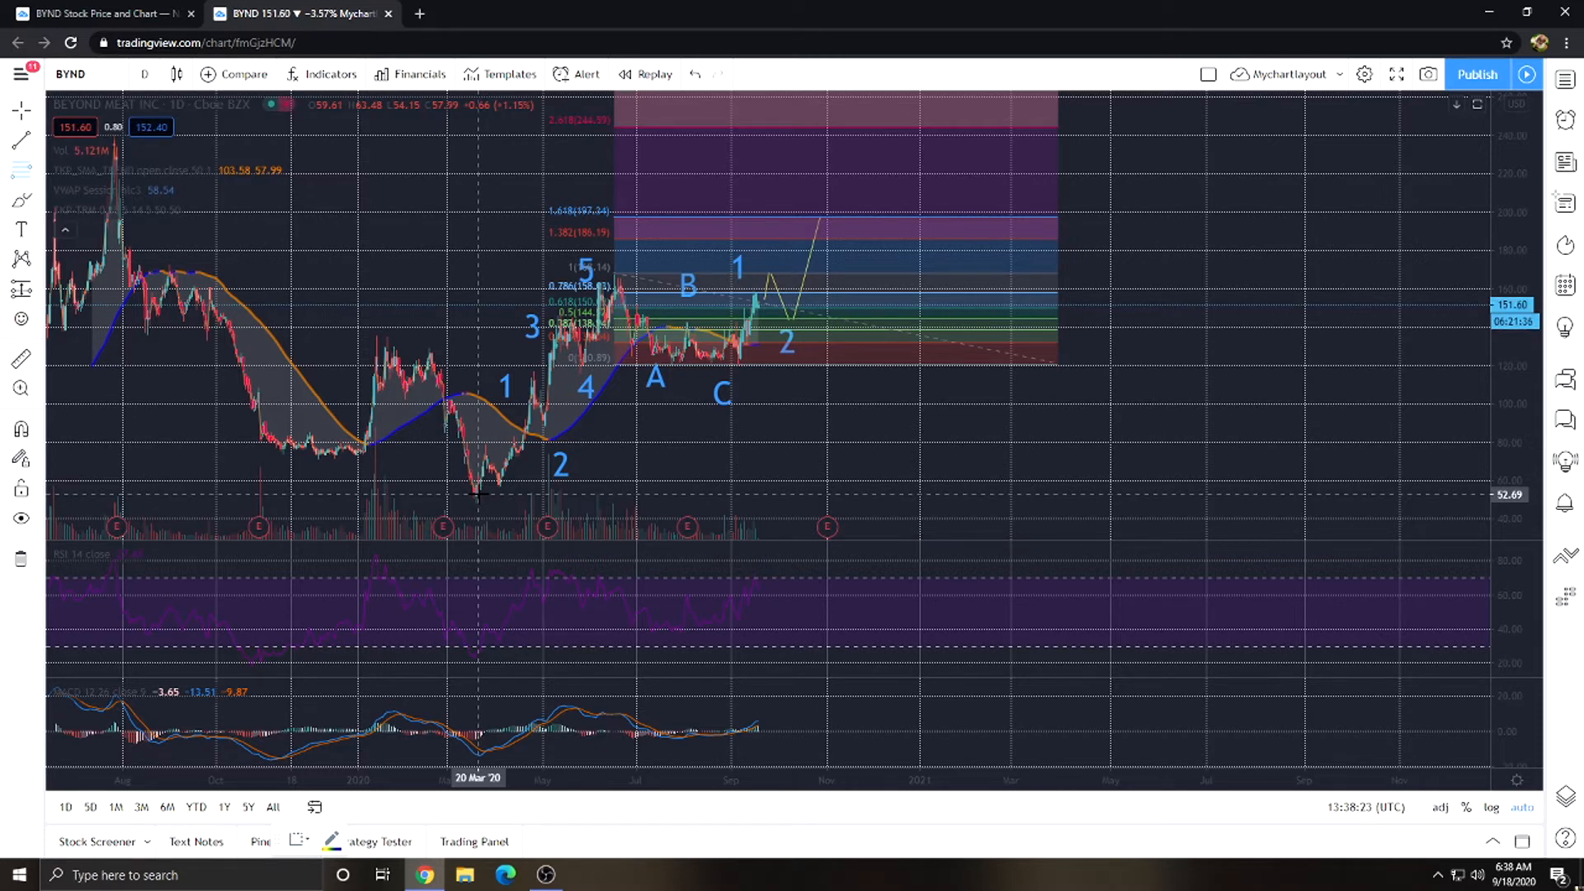
mouse_move(271, 427)
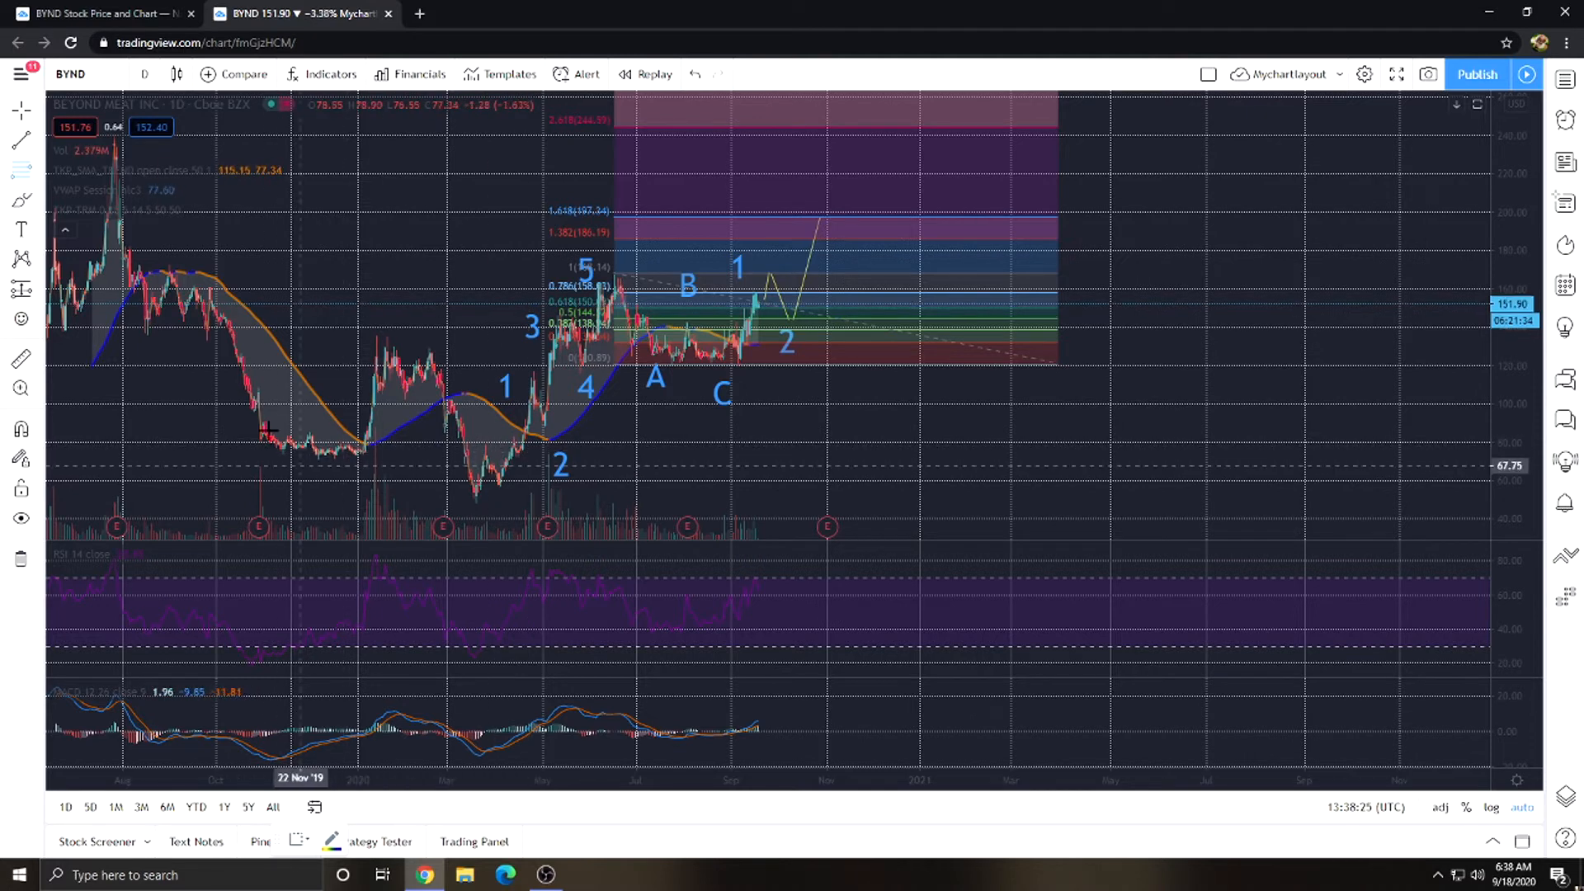
mouse_move(342, 413)
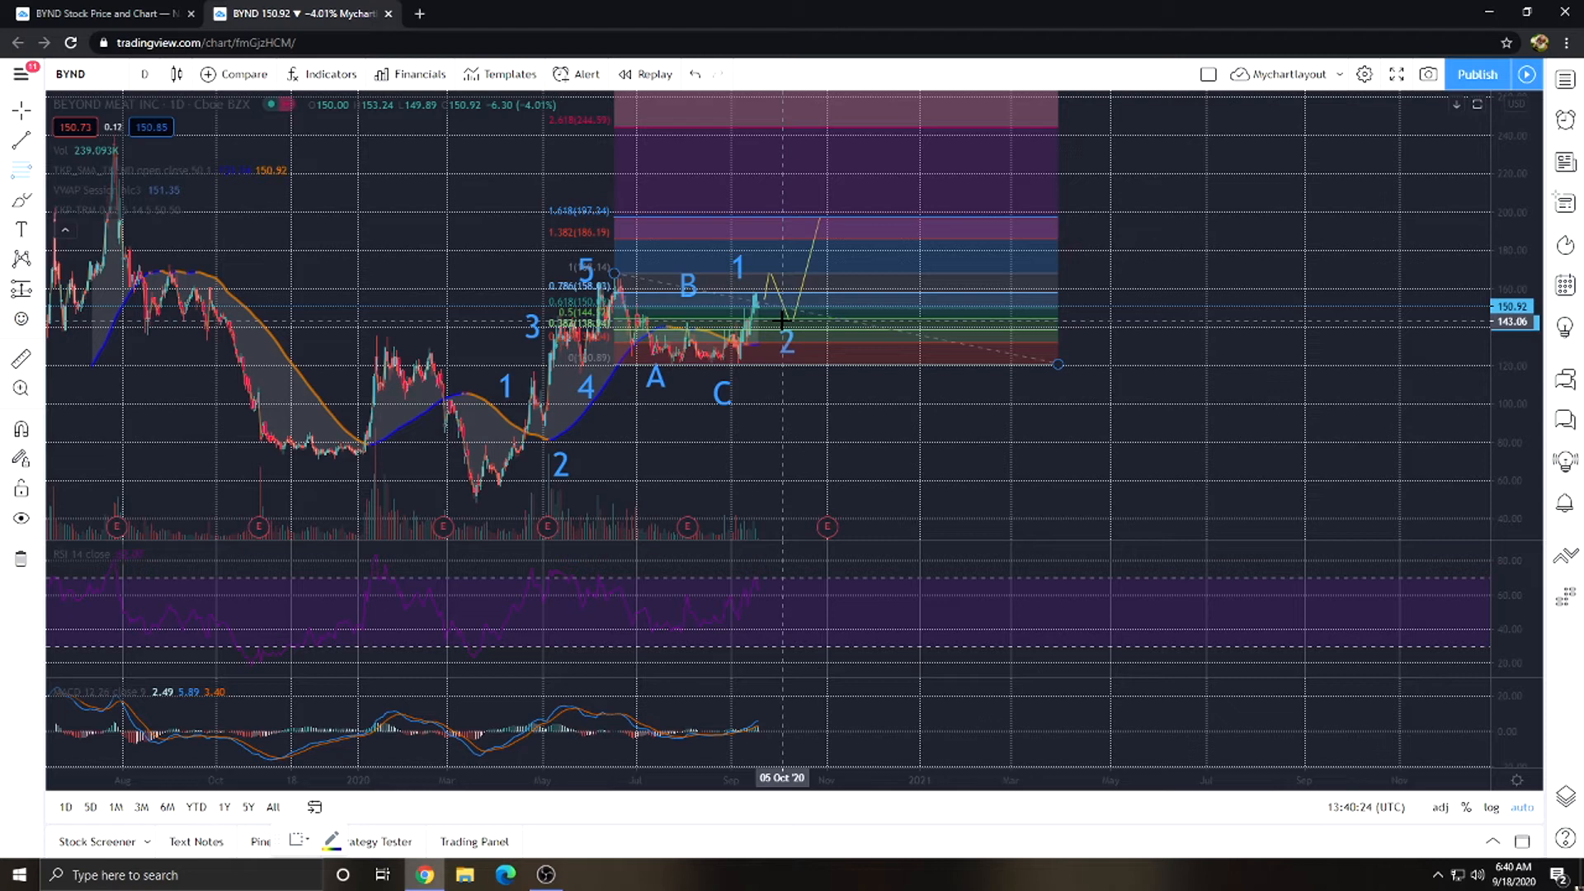
mouse_move(755, 274)
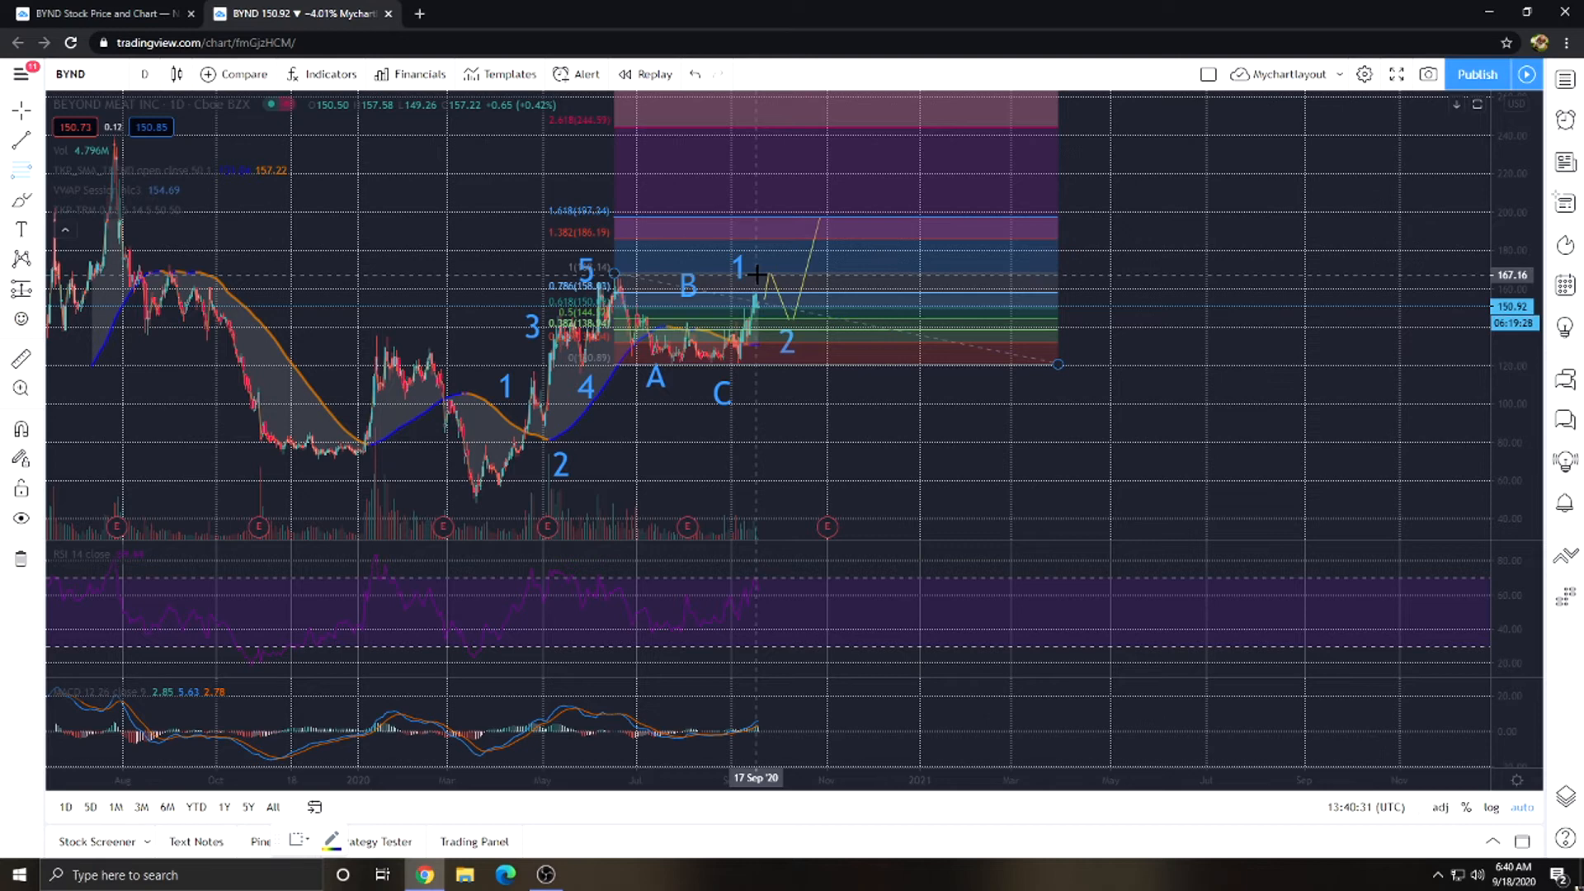
mouse_move(762, 337)
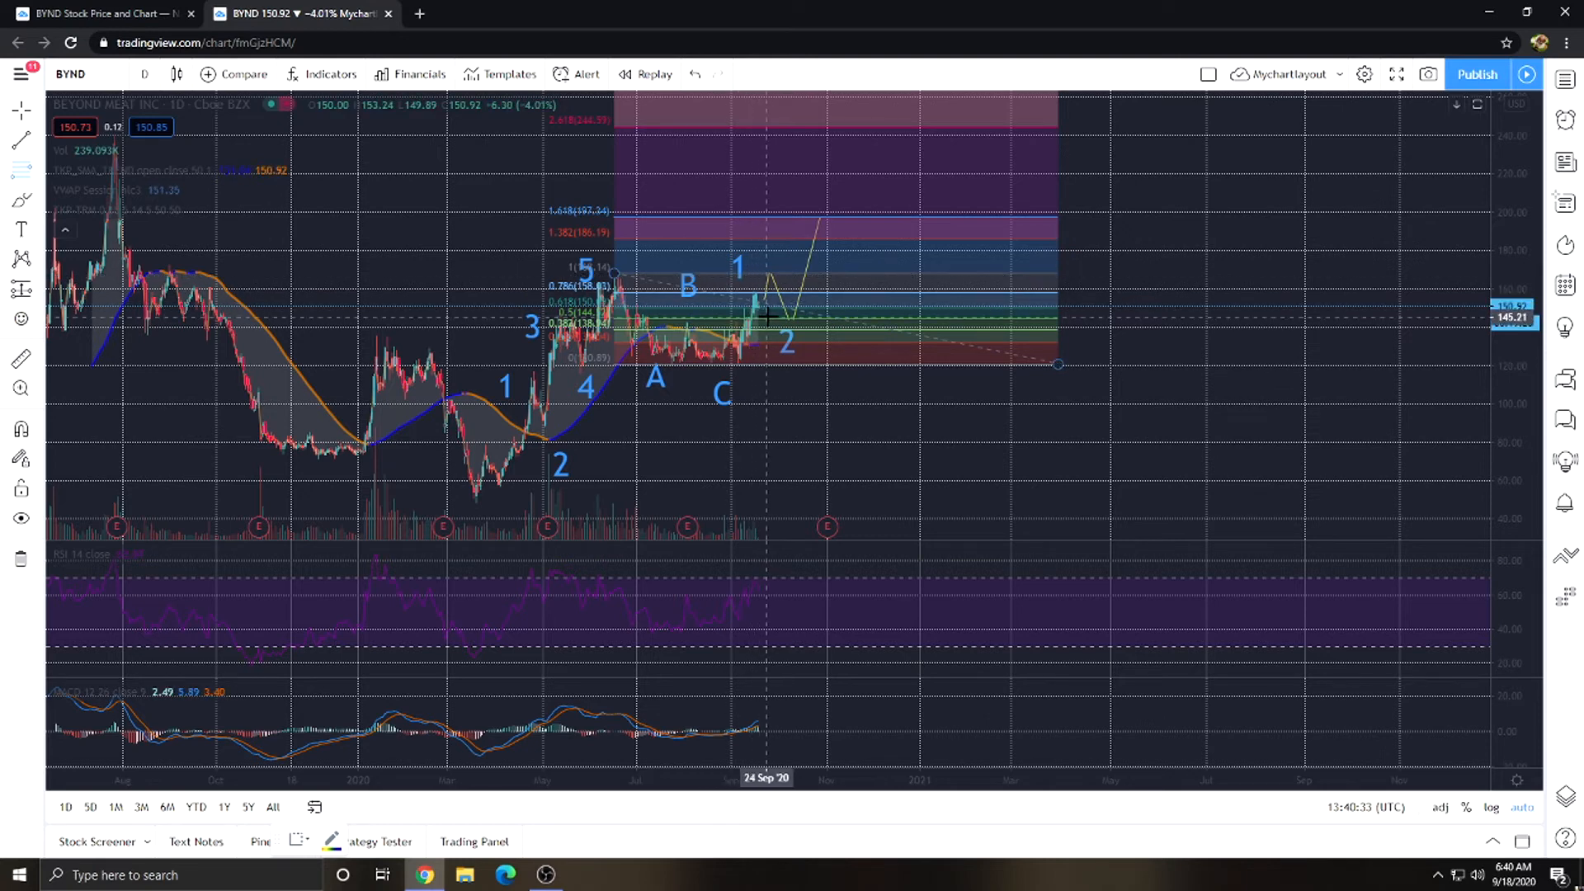
mouse_move(853, 336)
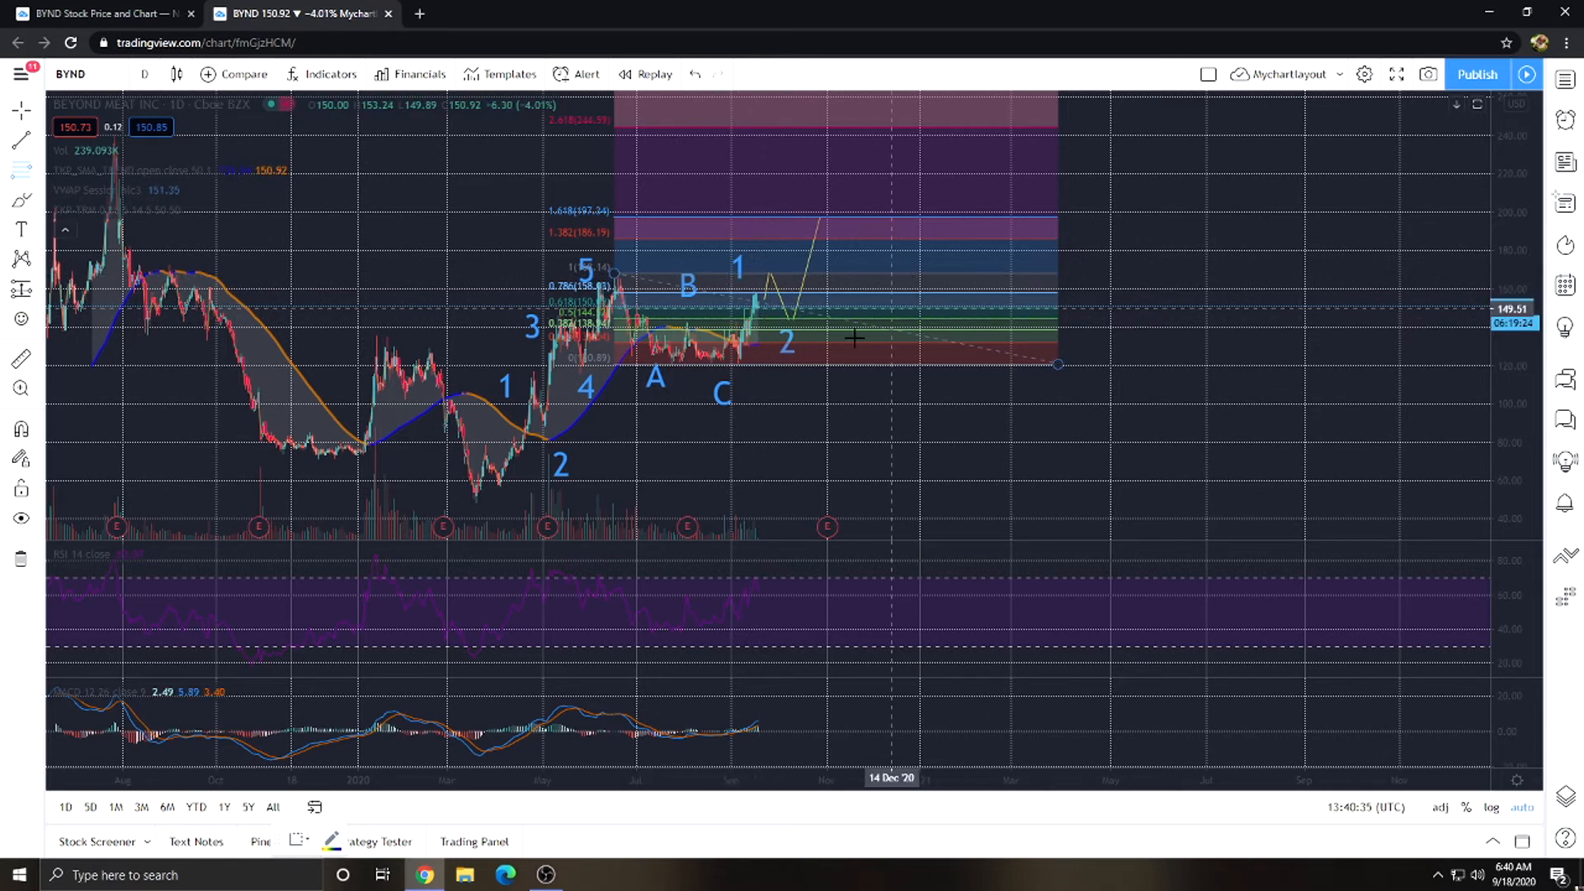
mouse_move(690, 337)
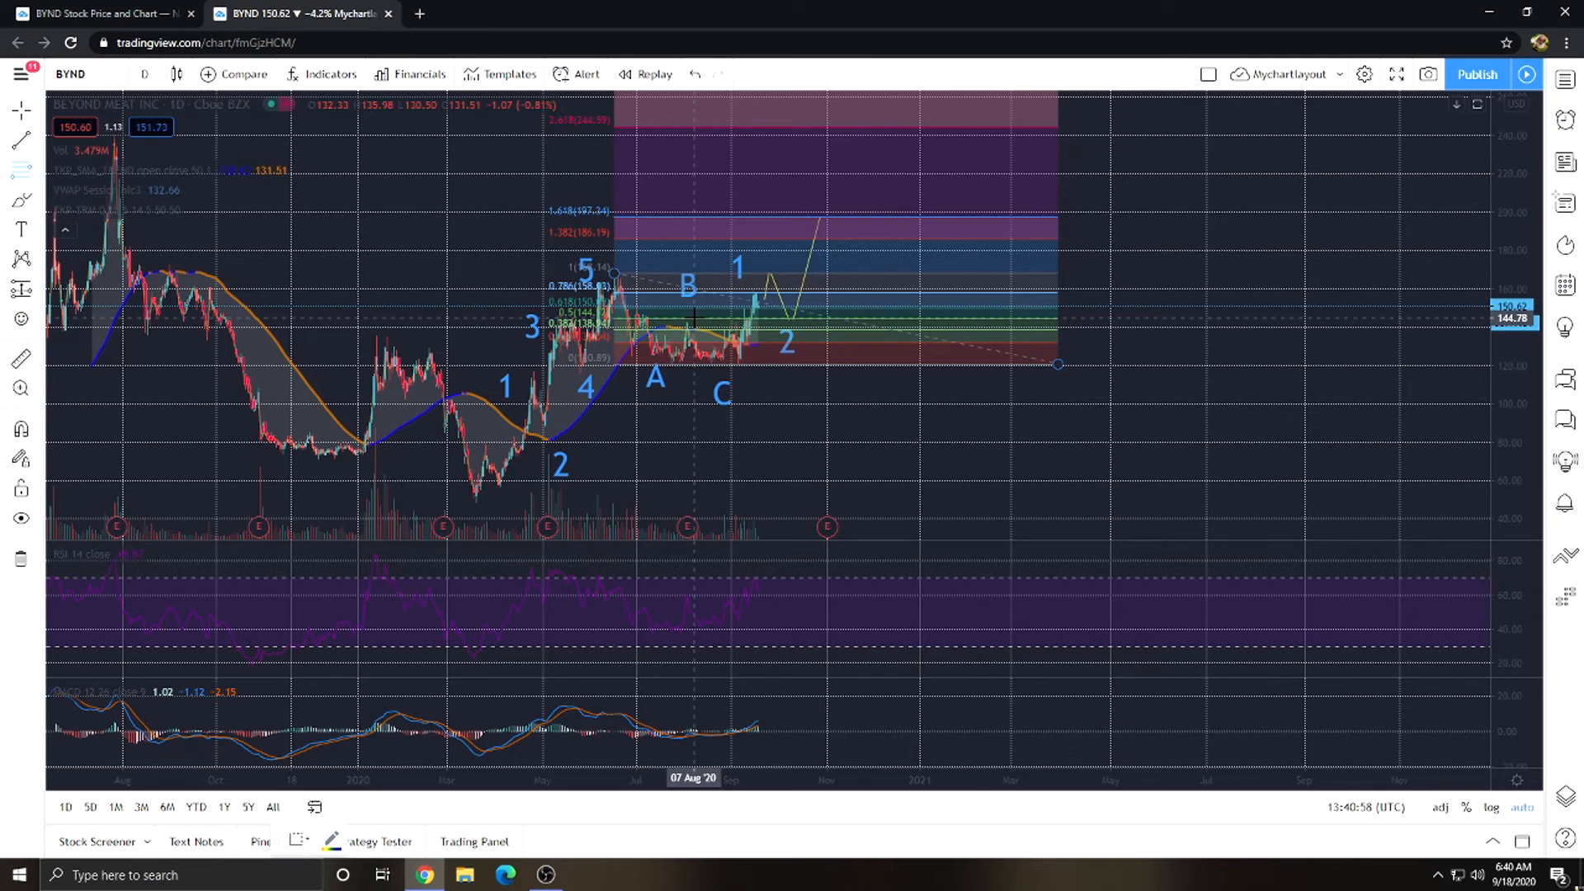
mouse_move(769, 279)
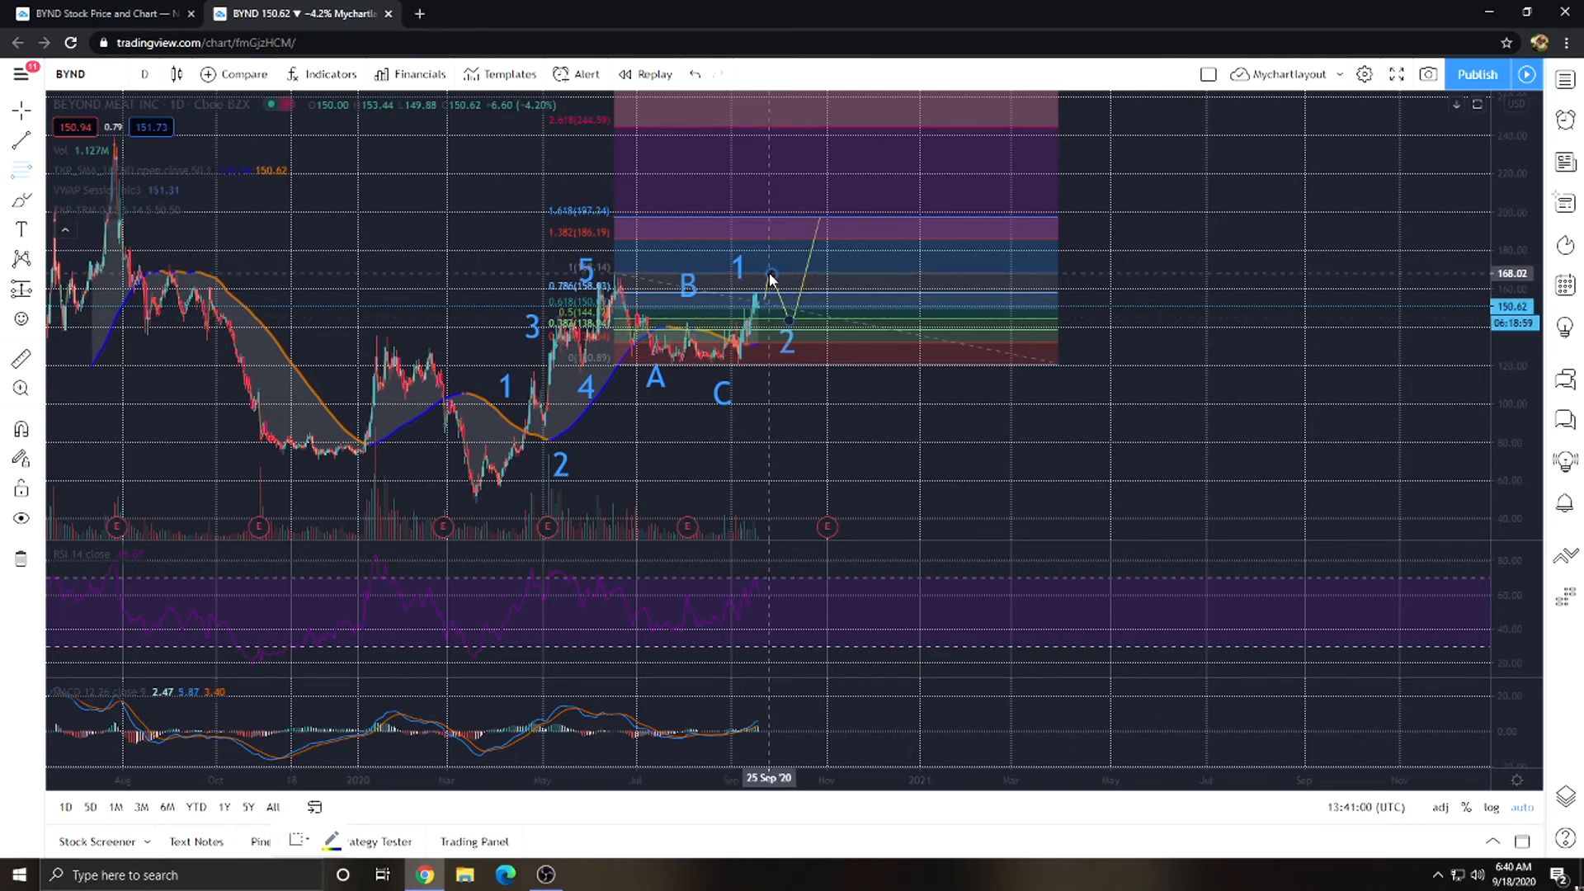